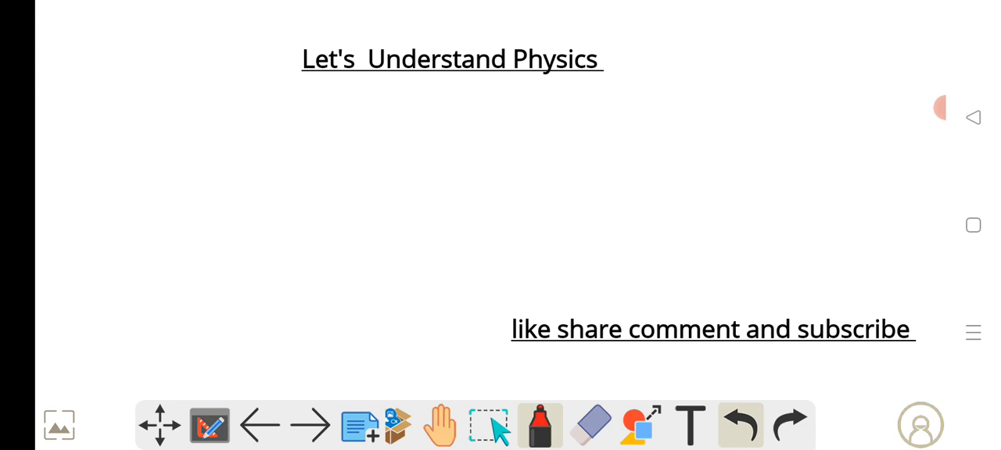
Step: Handwrite 'King 3 Sons' in red across the middle of the page with King underlined
drag(180, 144, 297, 258)
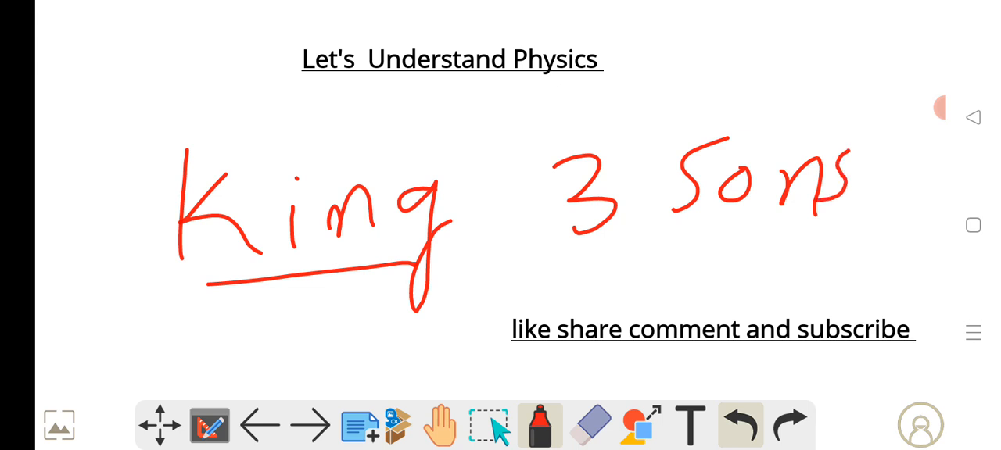
Step: Begin the red heading with the letters 'Lu' at the top left of a fresh page
drag(598, 274, 763, 247)
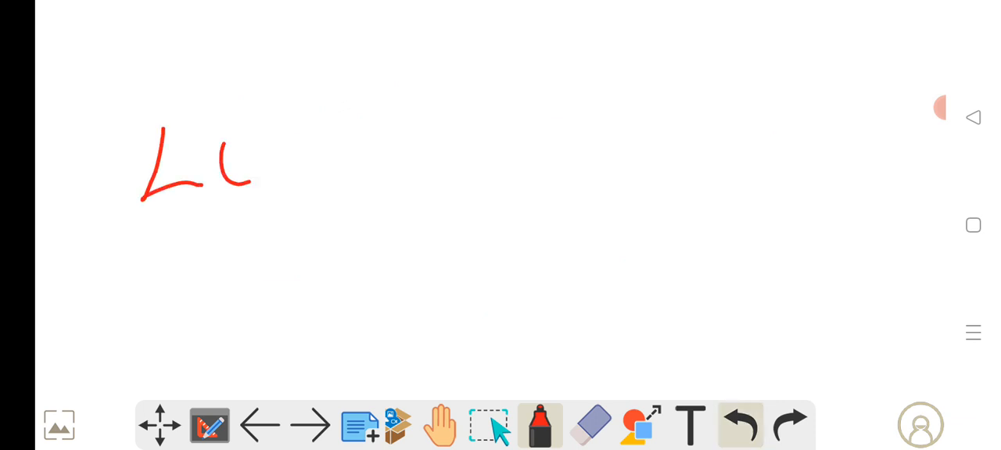
Step: Complete 'Luminous – Light on their own' in red, underline Luminous, and start a blank page
drag(259, 164, 461, 172)
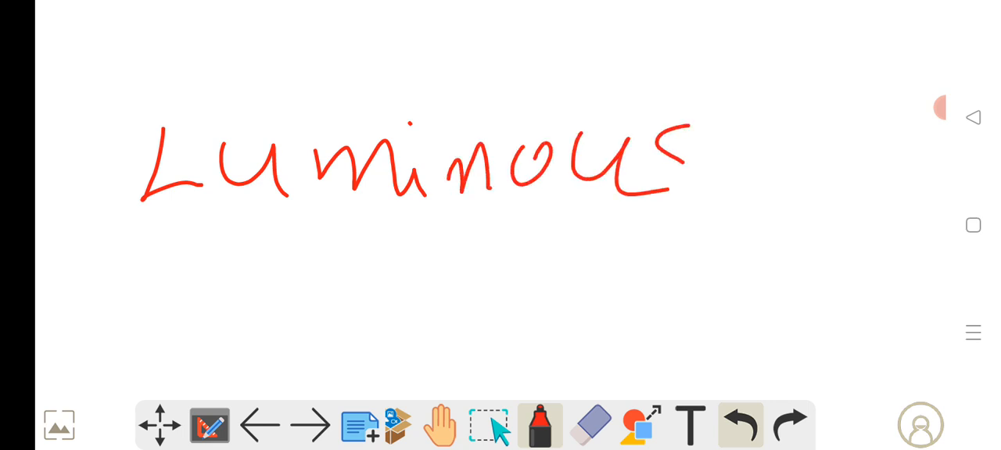
drag(266, 227, 534, 216)
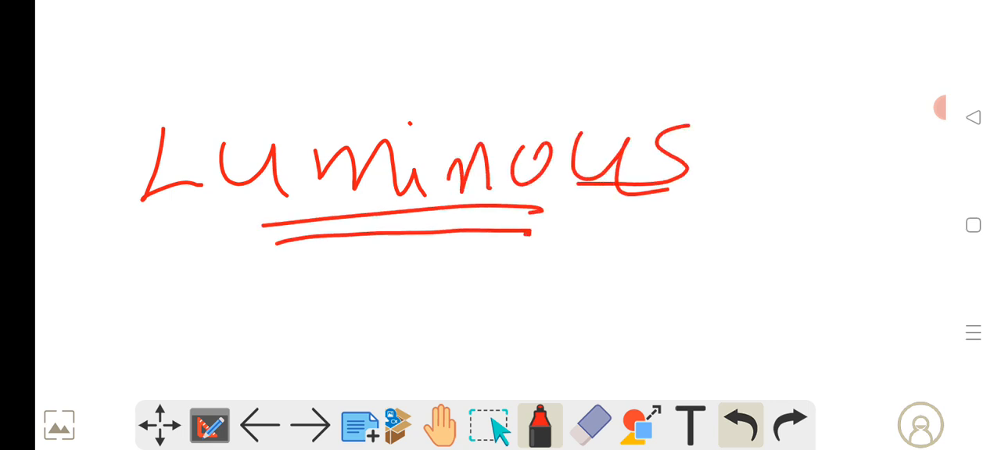
drag(754, 138, 829, 164)
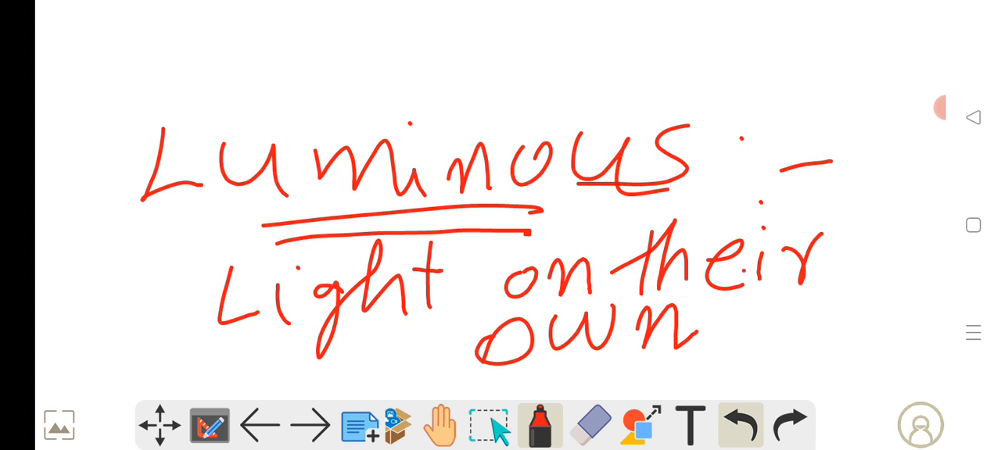
click(738, 426)
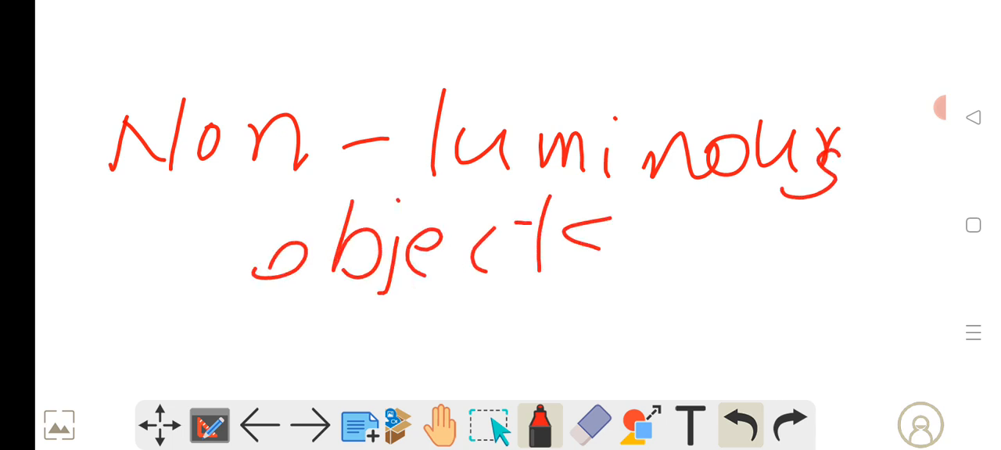
Step: Finish writing 'objects' in red and draw a line beneath Non-luminous
drag(329, 316, 595, 301)
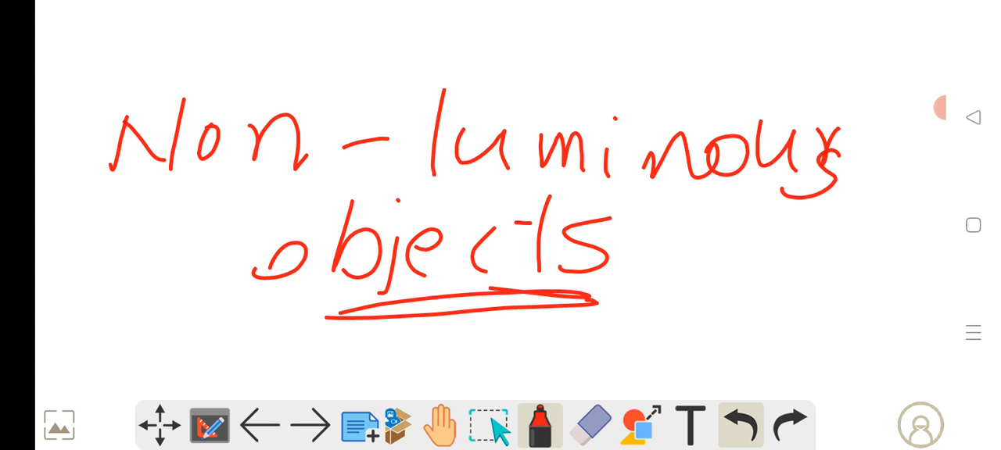
drag(195, 208, 327, 192)
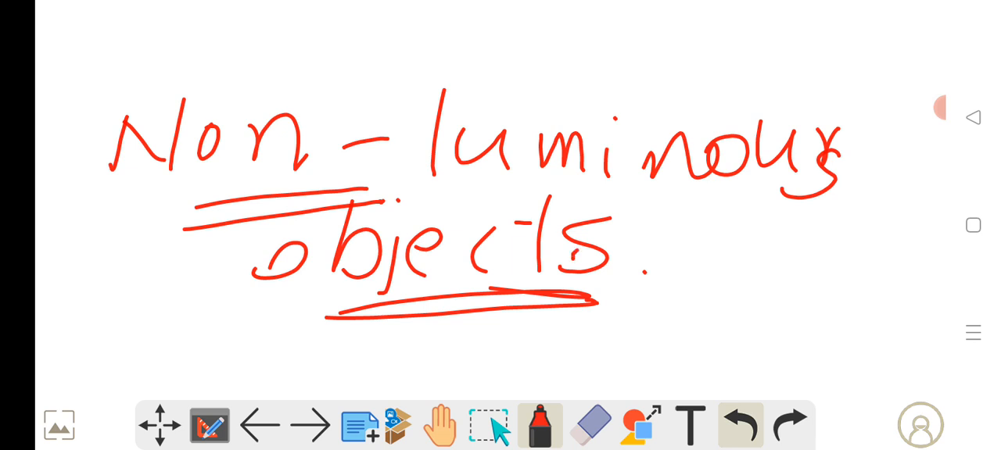
Step: Add a short red stroke at the end of 'objects' near its full stop
drag(567, 250, 626, 258)
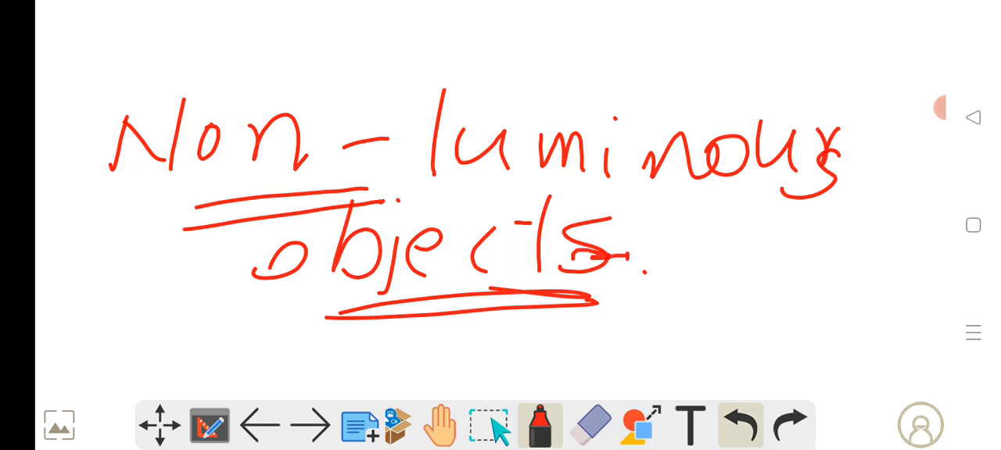